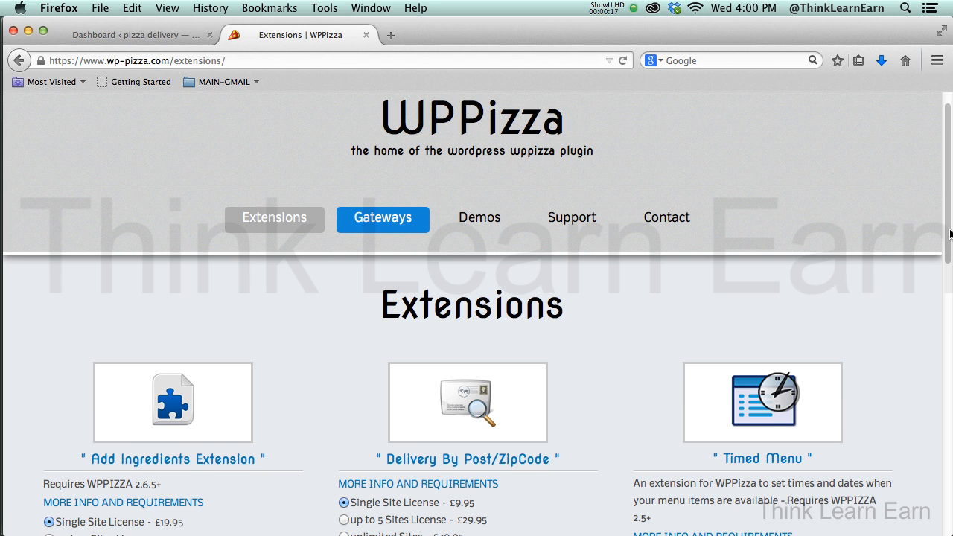
Browse the WPPizza Gateways page, scrolling through its extension listings
scroll(down, 3)
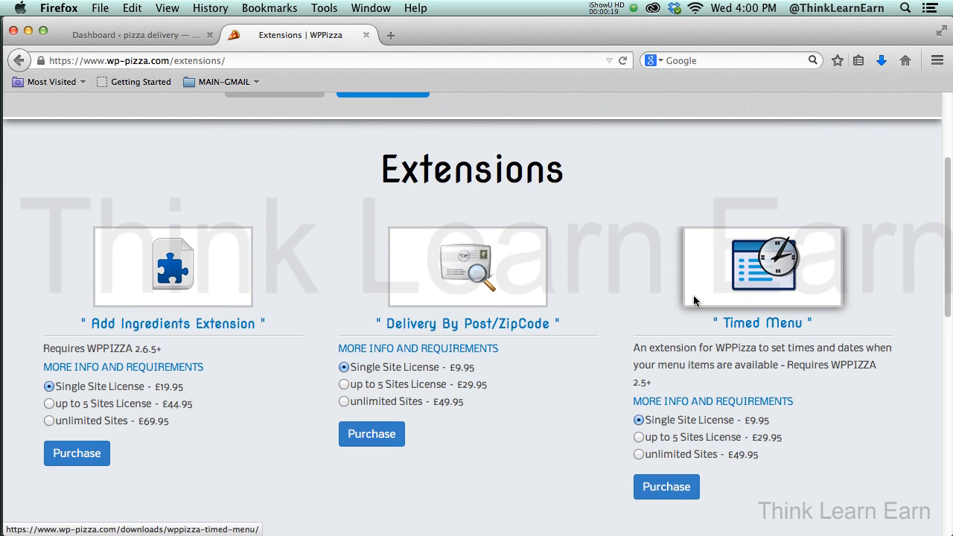
mouse_move(808, 426)
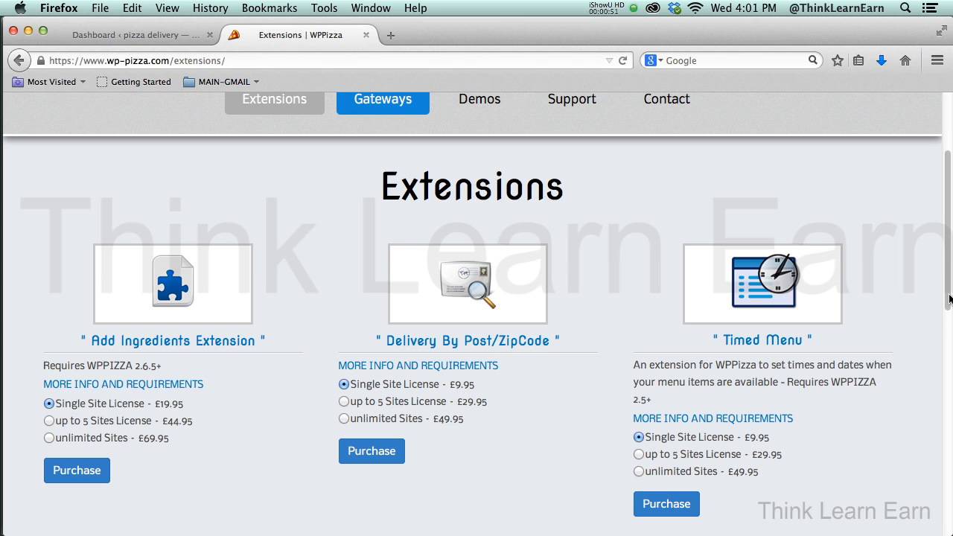
mouse_move(906, 316)
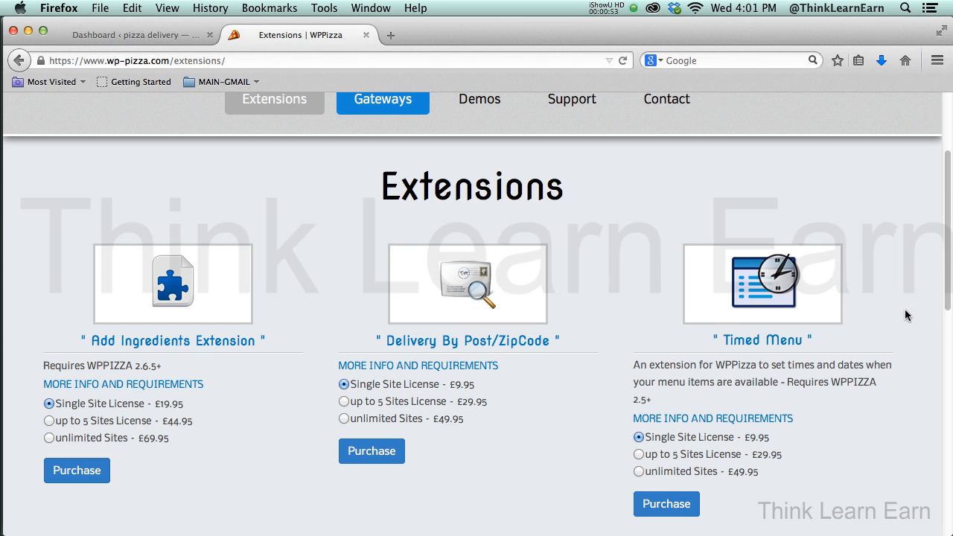
scroll(up, 3)
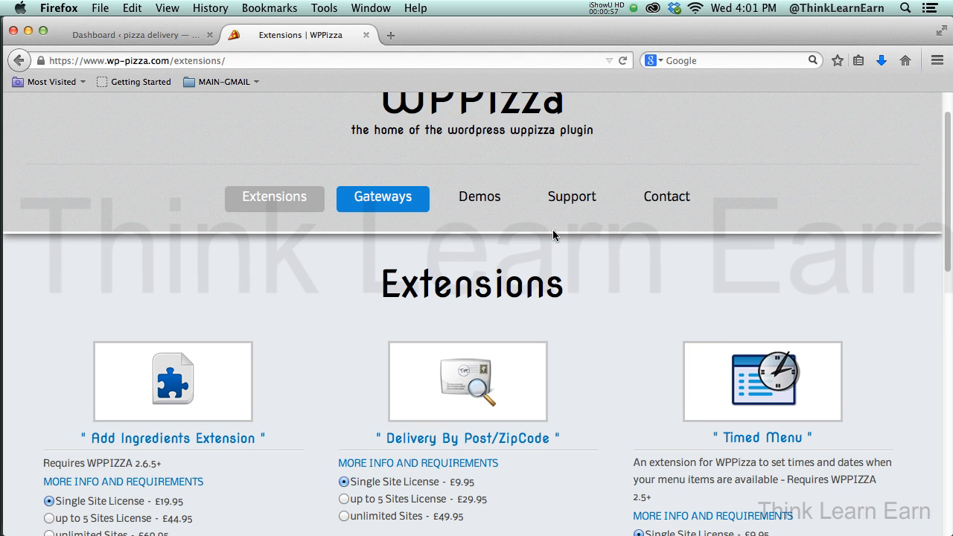
mouse_move(480, 197)
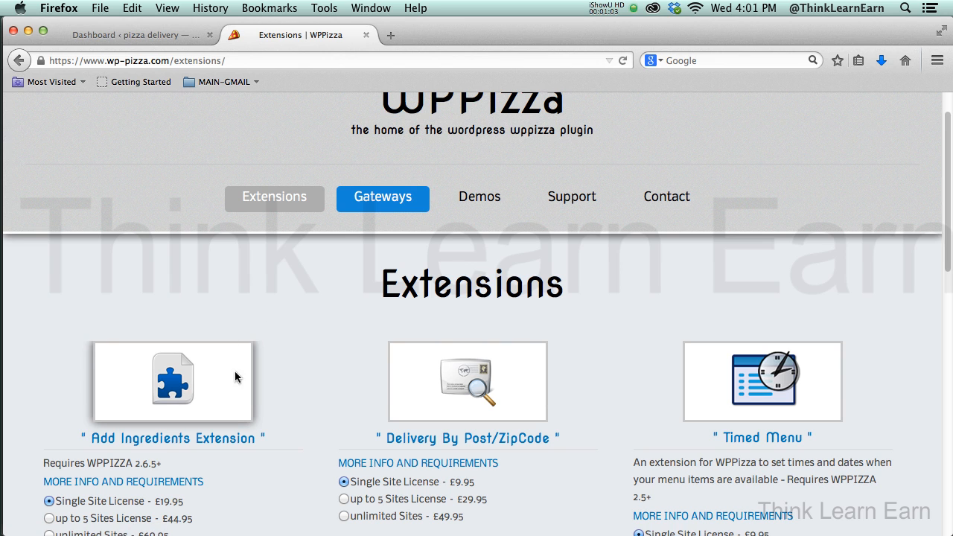
click(274, 196)
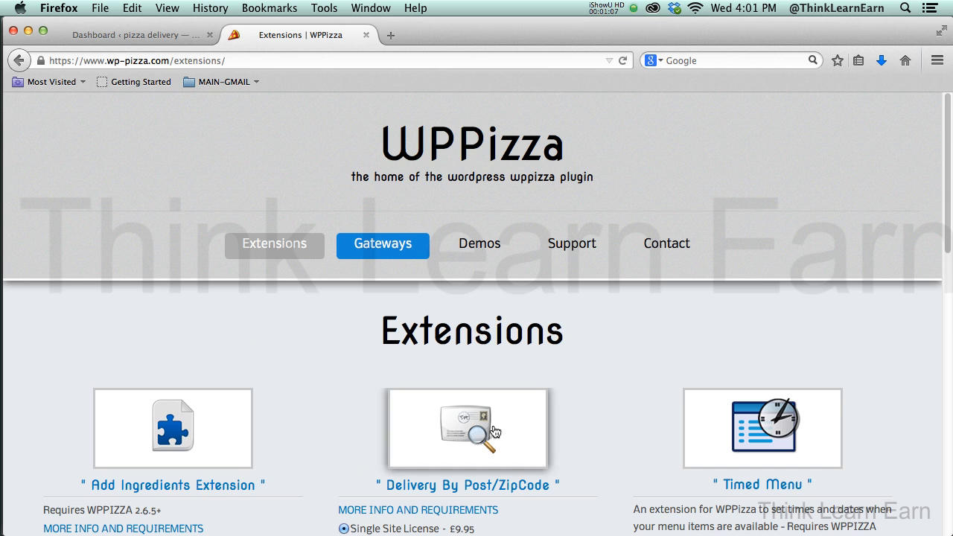
scroll(down, 3)
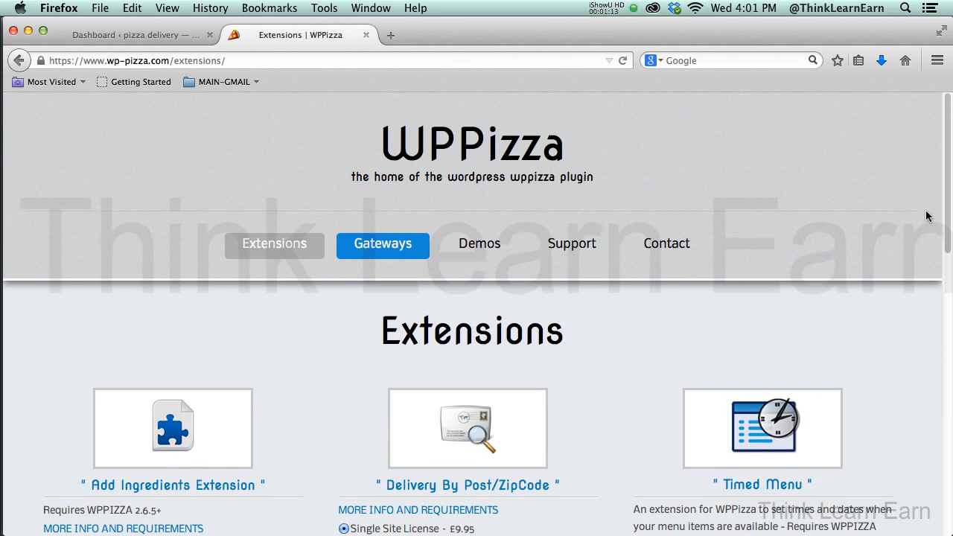
Show the pizza delivery site's WordPress dashboard and close the WPPizza Gateways page
click(134, 35)
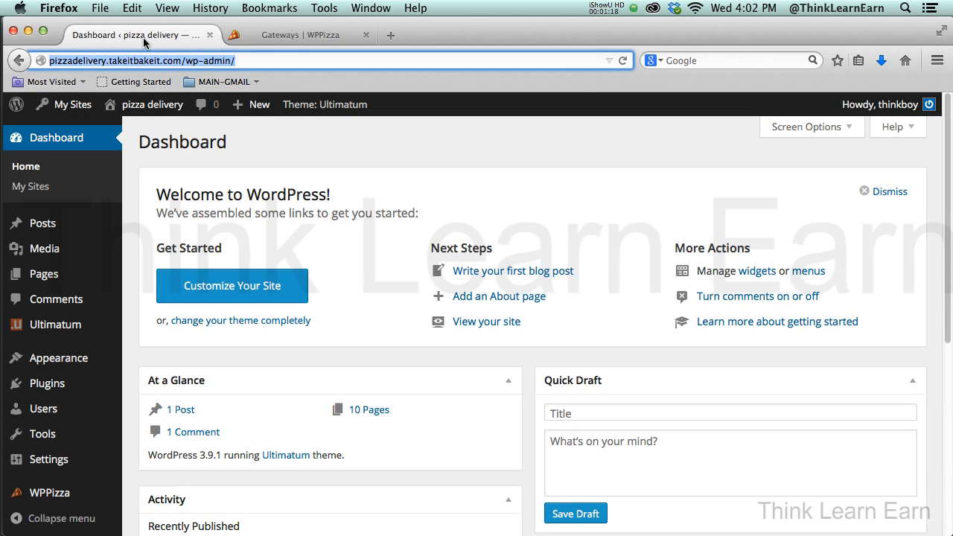
mouse_move(364, 46)
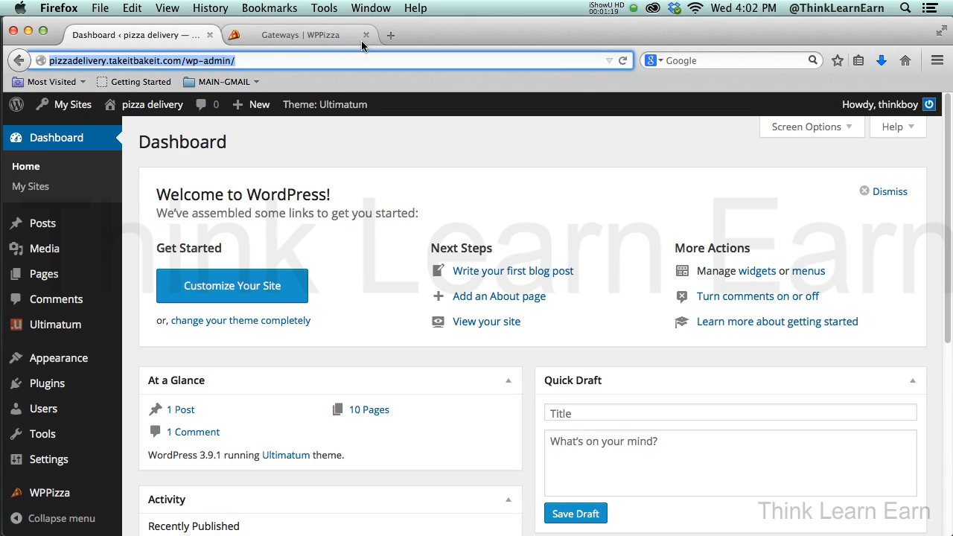
click(367, 35)
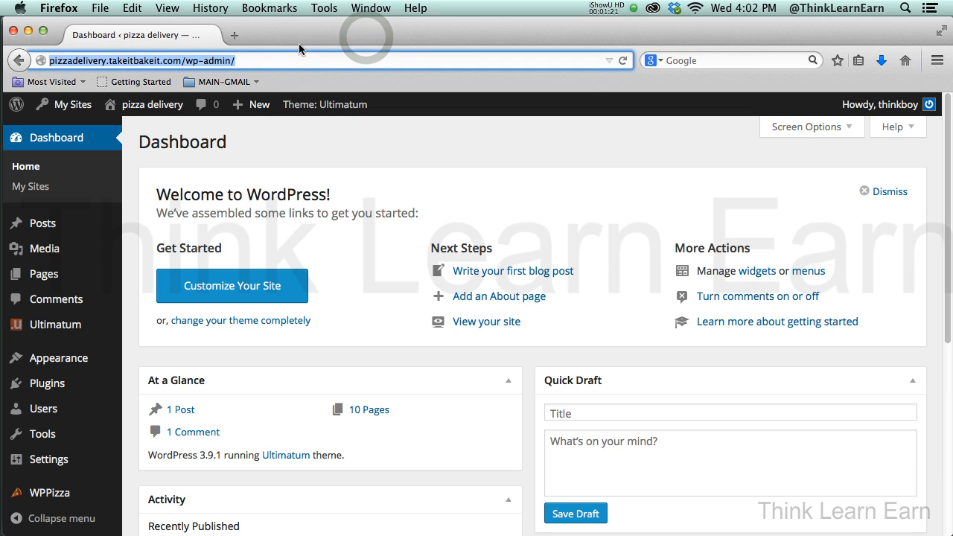
mouse_move(269, 59)
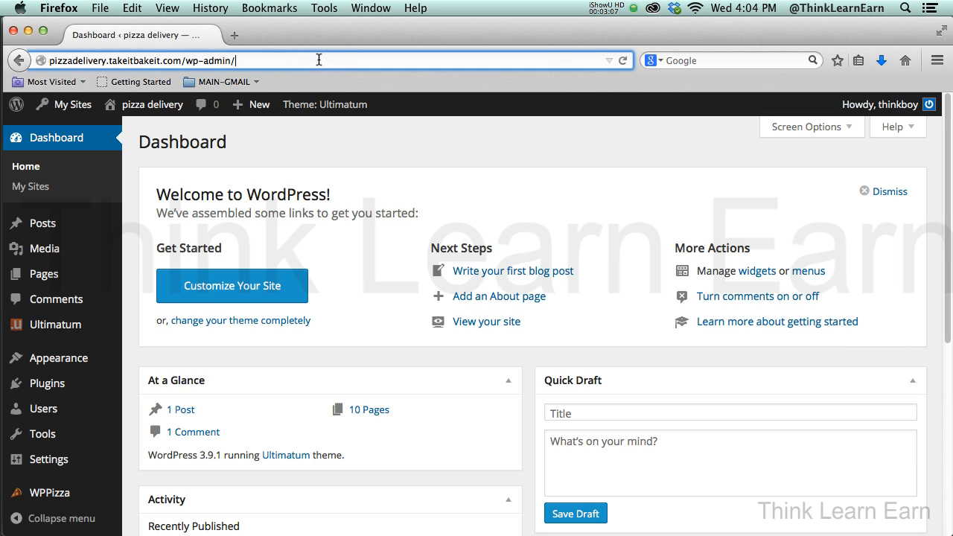
mouse_move(164, 359)
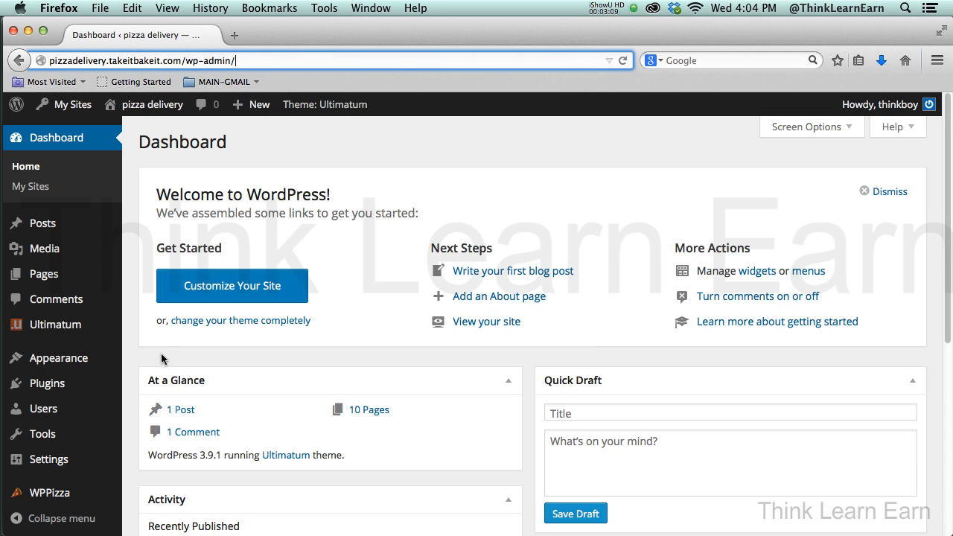